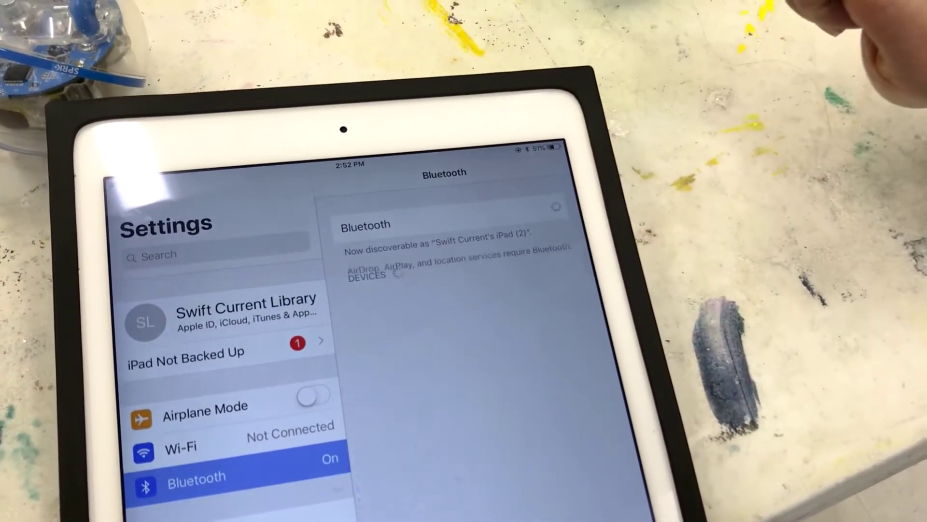
Switch Bluetooth on so the iPad begins searching for nearby devices
left_click(554, 205)
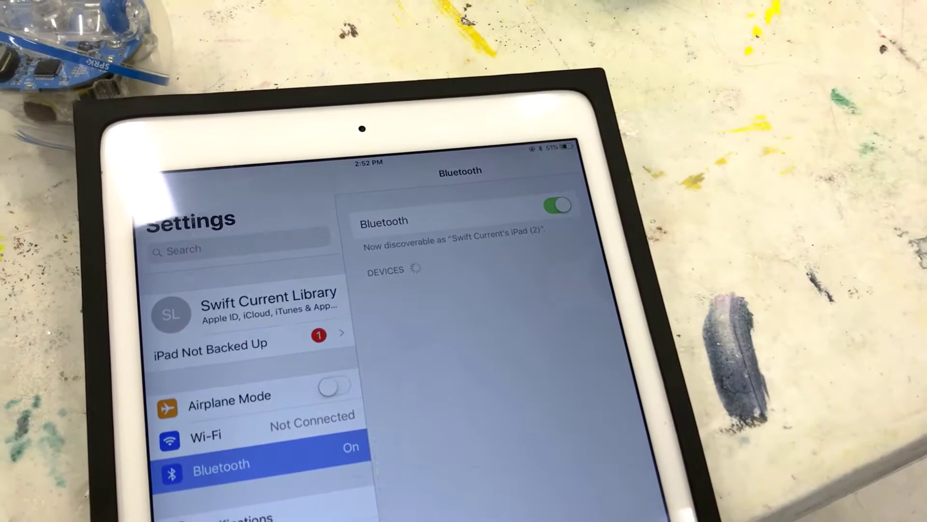